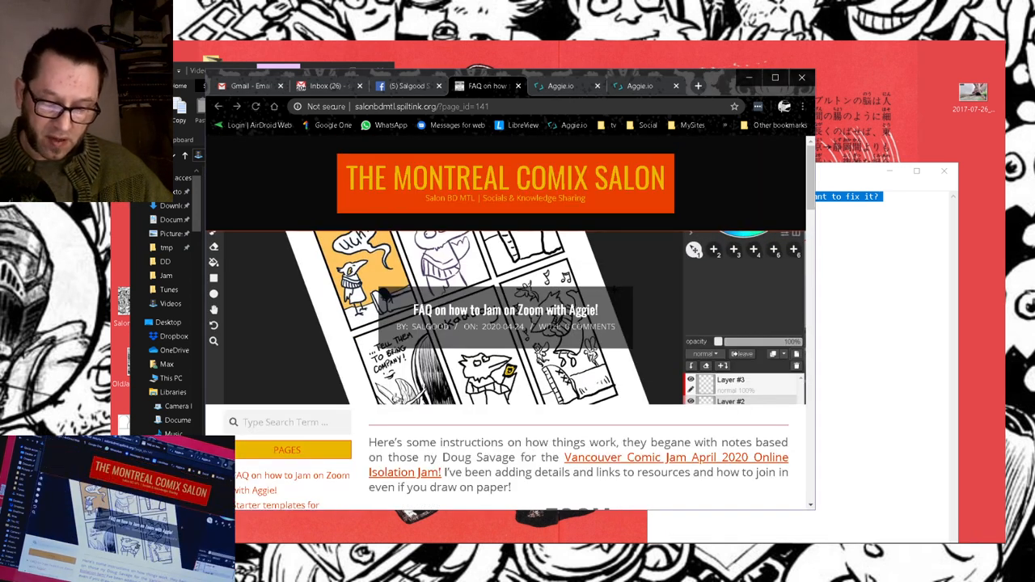
Scroll the jam FAQ past the Zoom notes to the Aggie.io instructions, then bring up Aggie.io.
{"action": "scroll", "scroll_direction": "down", "scroll_amount": 3}
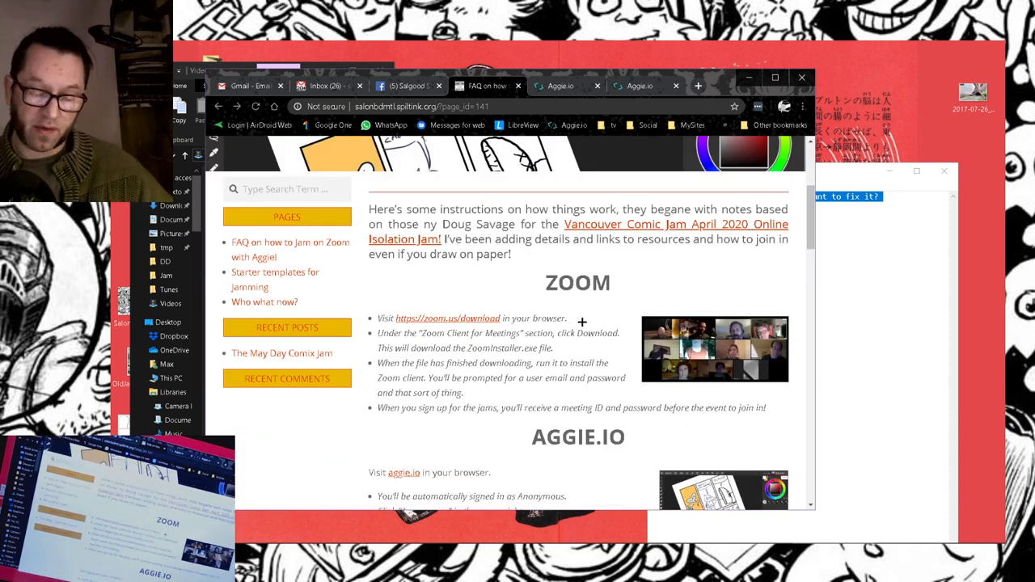
{"action": "scroll", "scroll_direction": "down", "scroll_amount": 3}
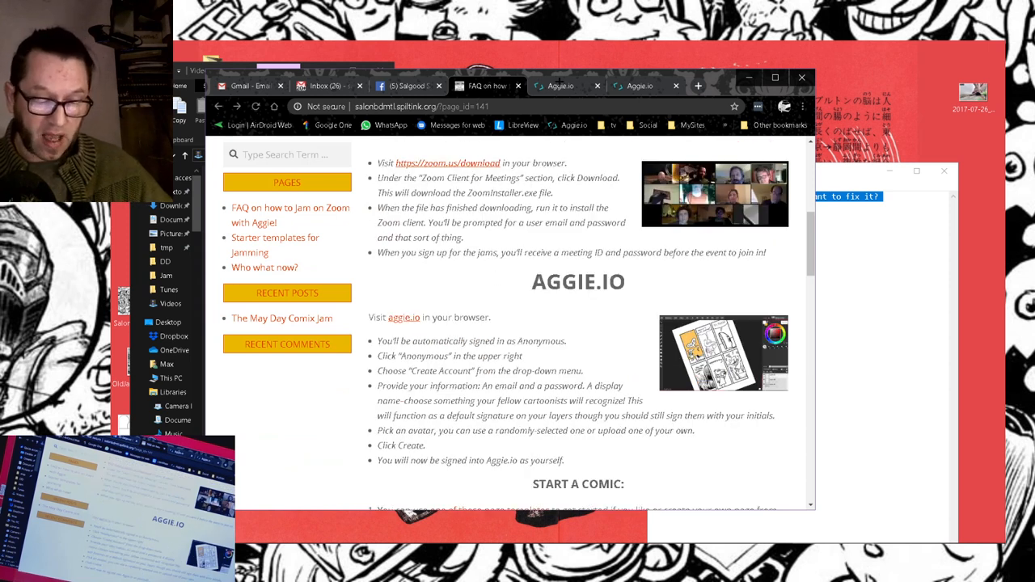
{"action": "left_click", "coordinate": [564, 86]}
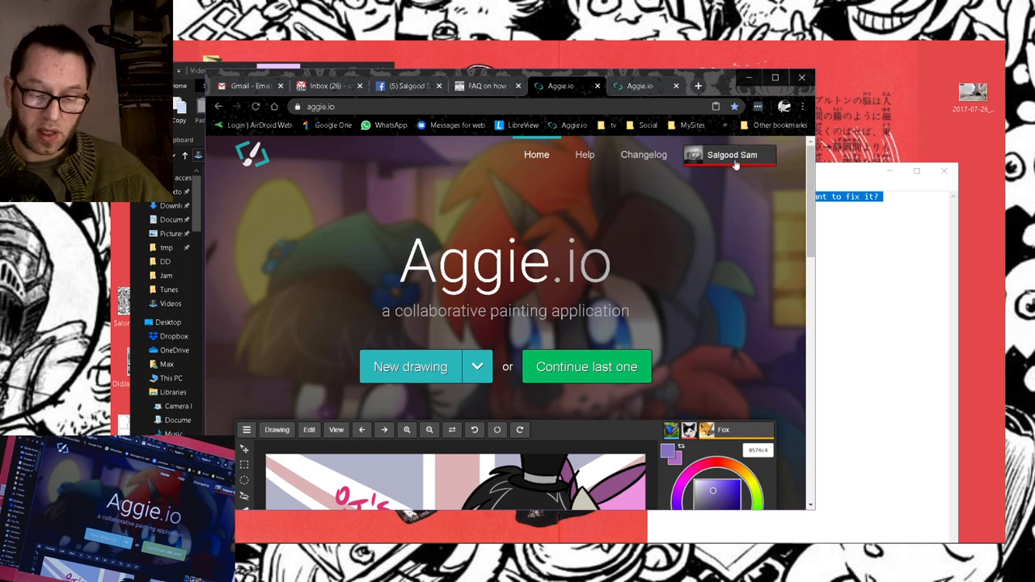
{"action": "mouse_move", "coordinate": [403, 366]}
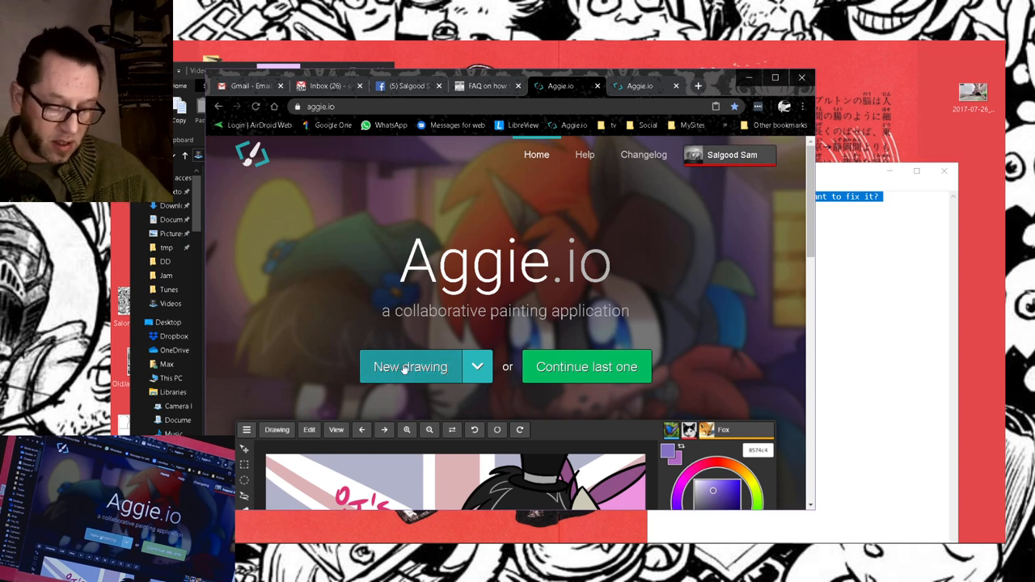
Create a blank landscape Aggie.io drawing, then open the FAQ's 'Starter templates for Jamming' page.
{"action": "left_click", "coordinate": [476, 366]}
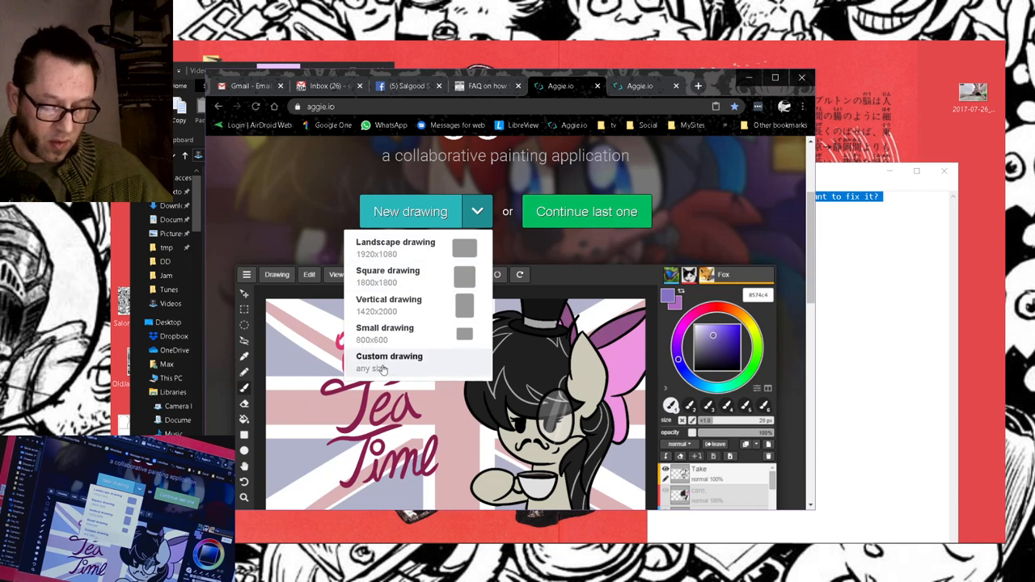
{"action": "mouse_move", "coordinate": [396, 368]}
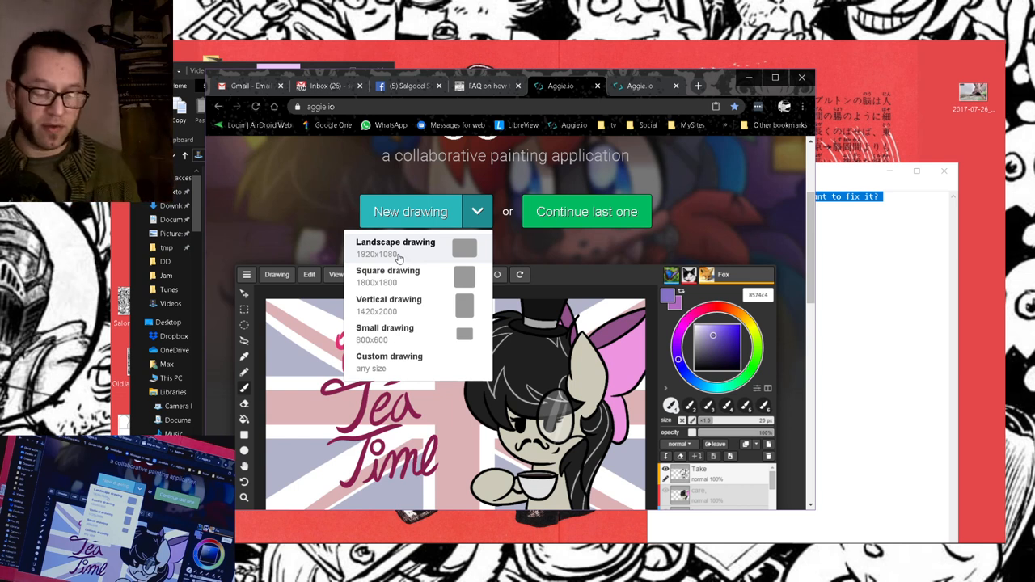
{"action": "mouse_move", "coordinate": [422, 211]}
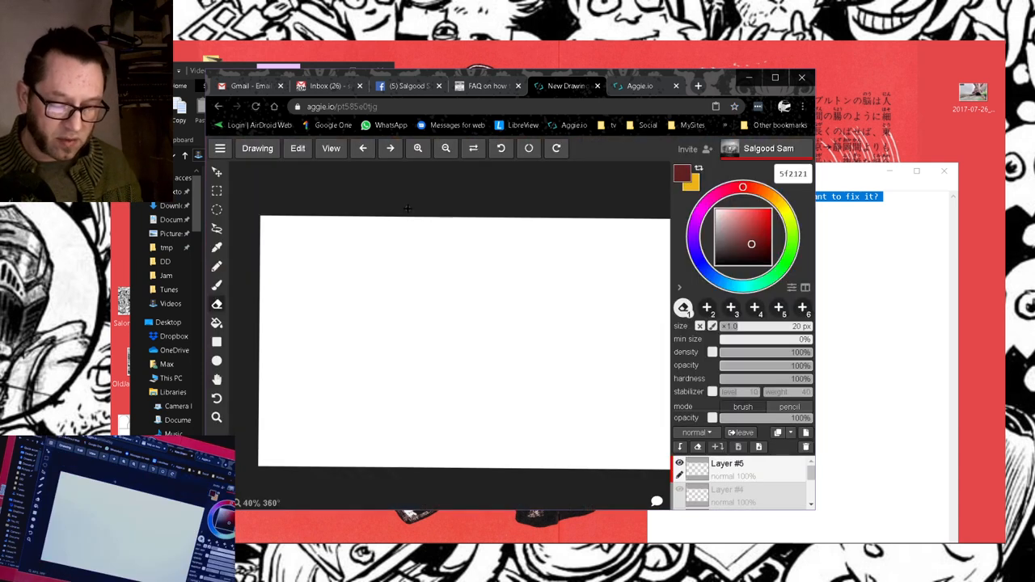
{"action": "mouse_move", "coordinate": [500, 266]}
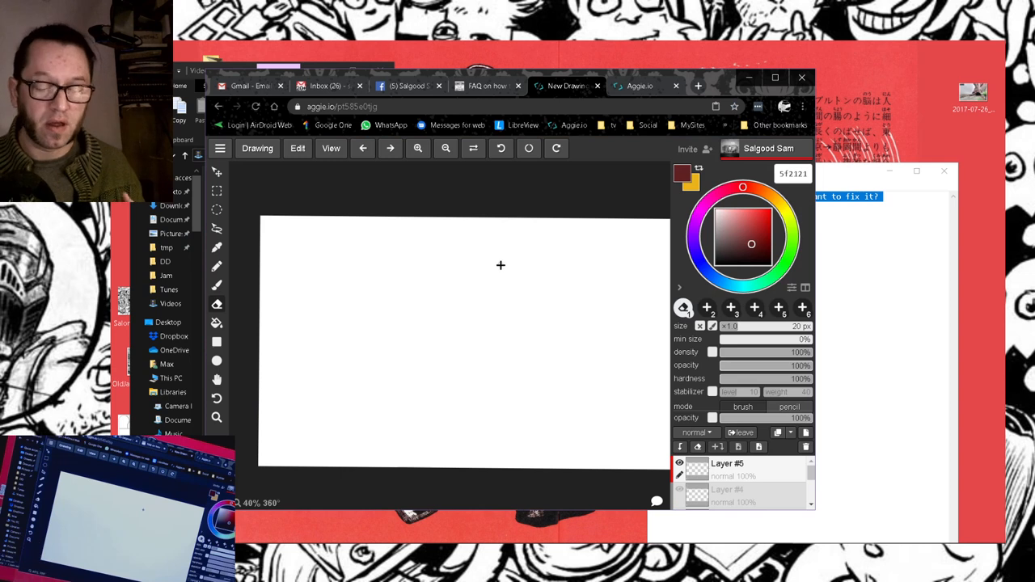
{"action": "left_click", "coordinate": [485, 86]}
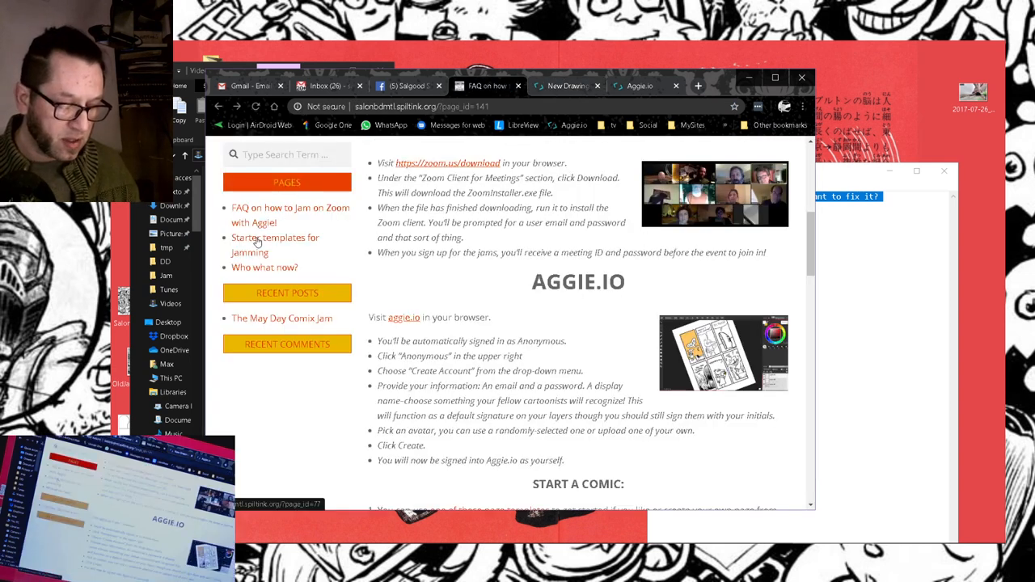
{"action": "left_click", "coordinate": [258, 244]}
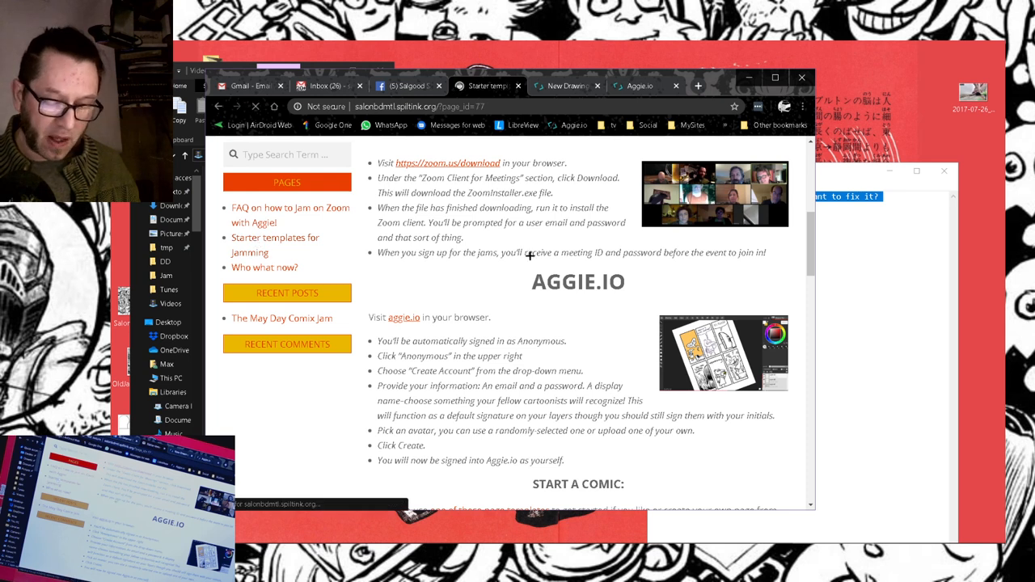
Scroll the Starter templates page down to the panel layout thumbnail grid.
{"action": "scroll", "scroll_direction": "down", "scroll_amount": 3}
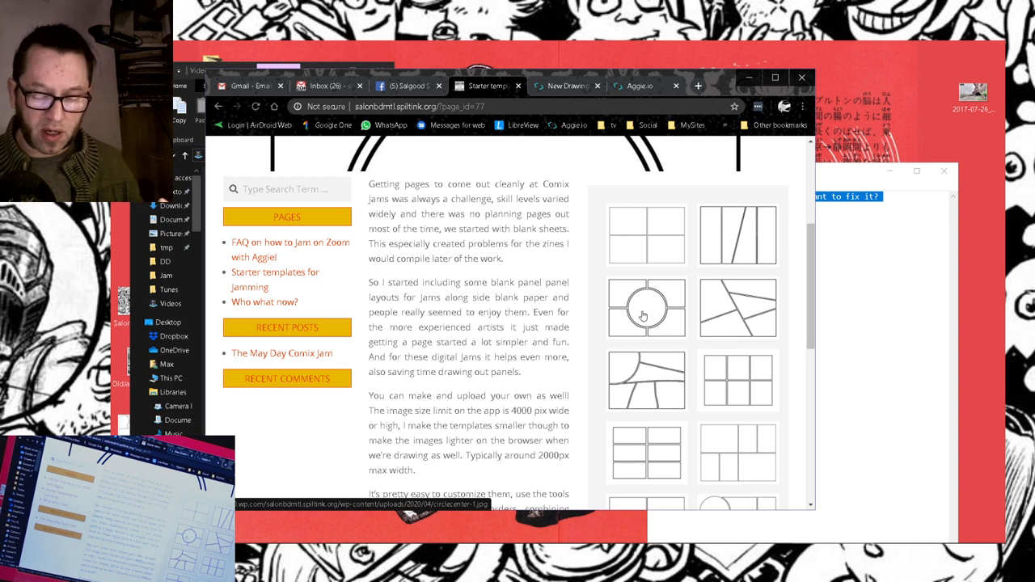
{"action": "mouse_move", "coordinate": [647, 318]}
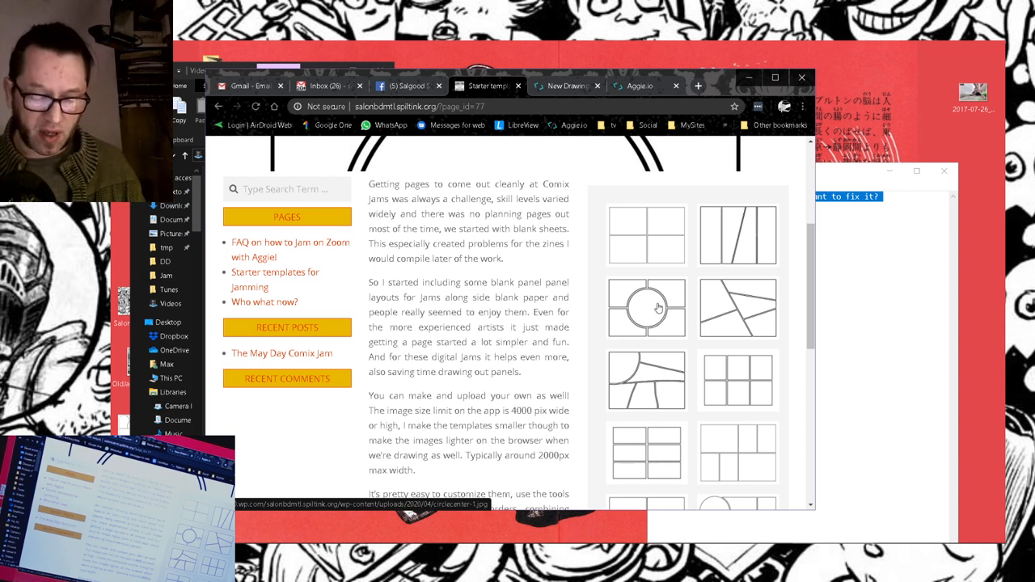
{"action": "scroll", "scroll_direction": "down", "scroll_amount": 3}
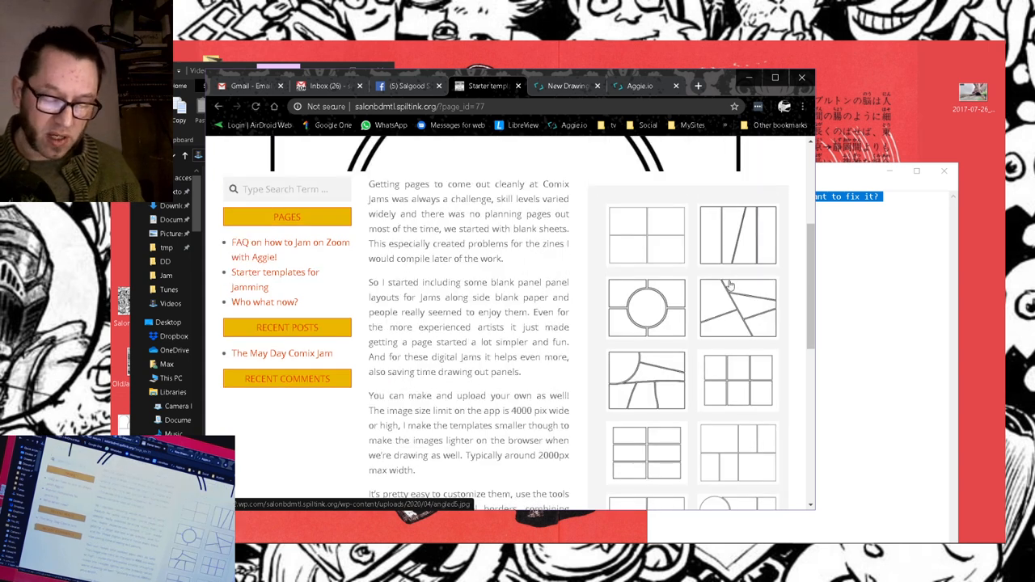
Enlarge a panel template and step forward through the slideshow to the angled5 layout.
{"action": "left_click", "coordinate": [738, 235]}
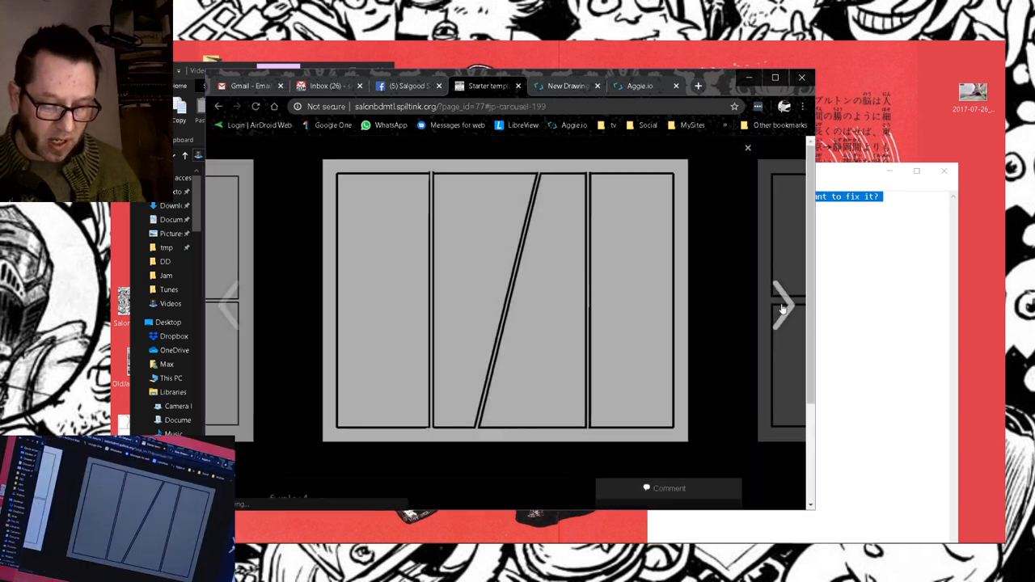
{"action": "left_click", "coordinate": [785, 307]}
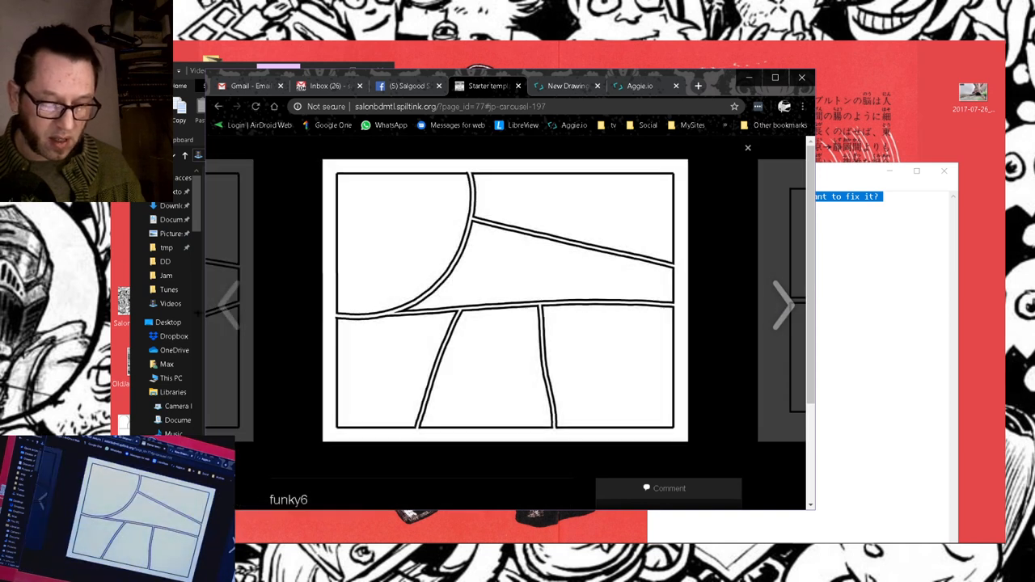
{"action": "left_click", "coordinate": [784, 306]}
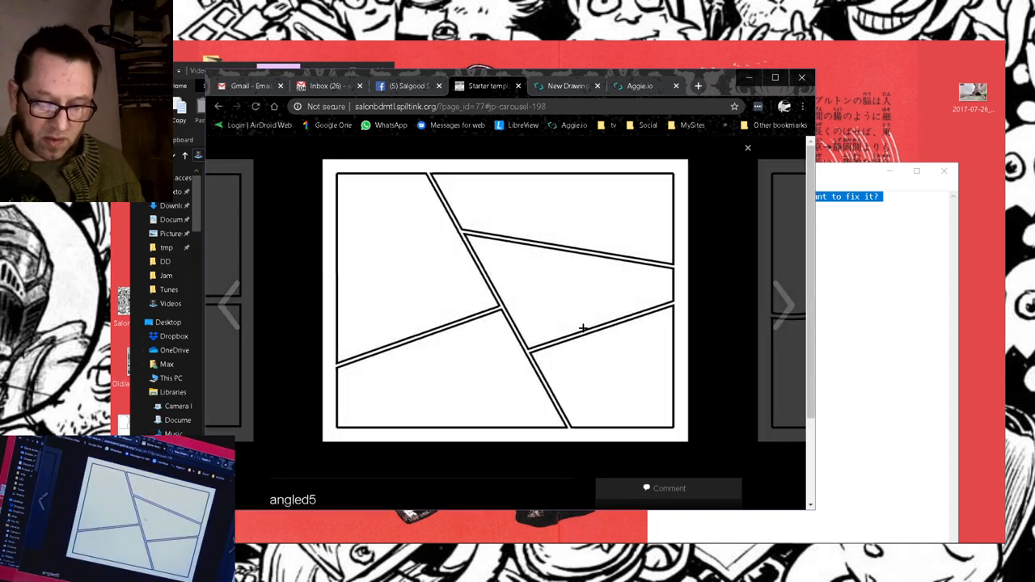
{"action": "mouse_move", "coordinate": [546, 308]}
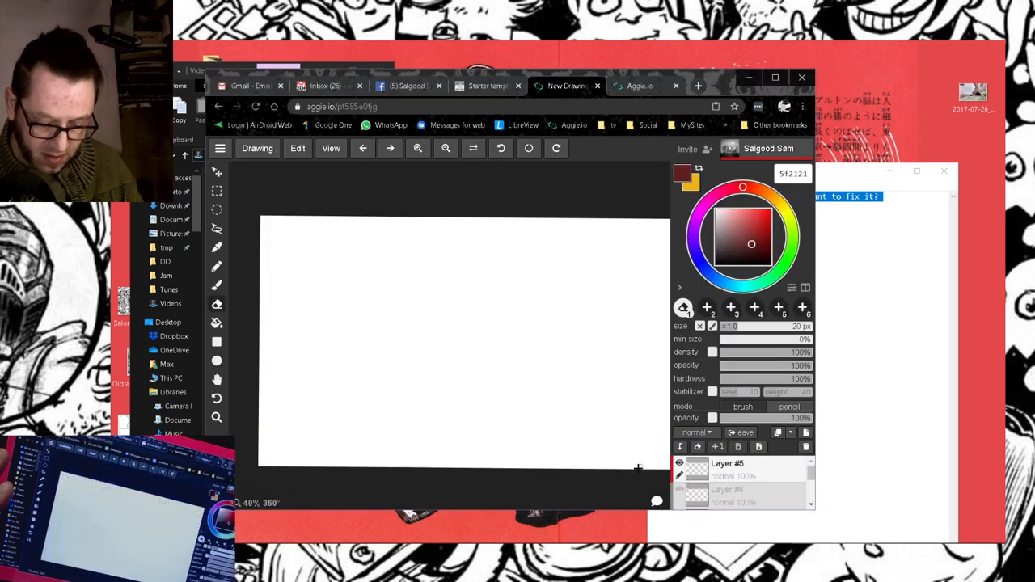
{"action": "mouse_move", "coordinate": [419, 200]}
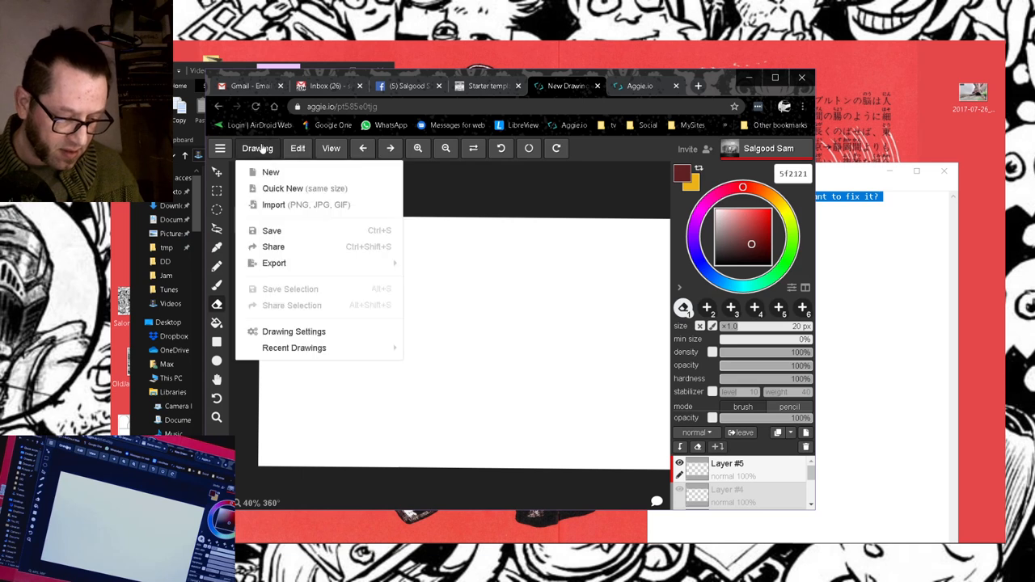
Import angled5.jpg from the Desktop as the Aggie.io drawing.
{"action": "left_click", "coordinate": [274, 204]}
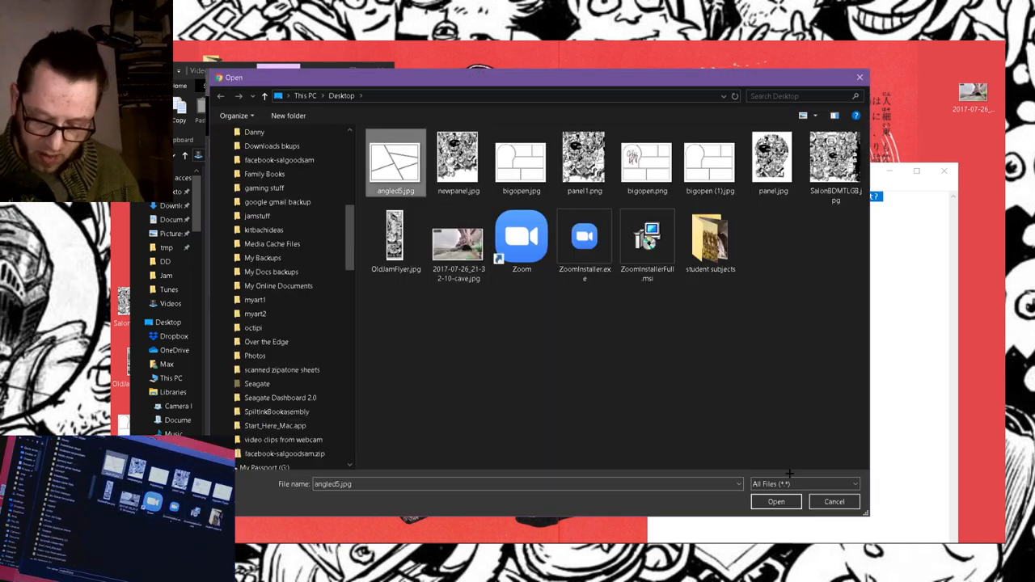
{"action": "left_click", "coordinate": [776, 502]}
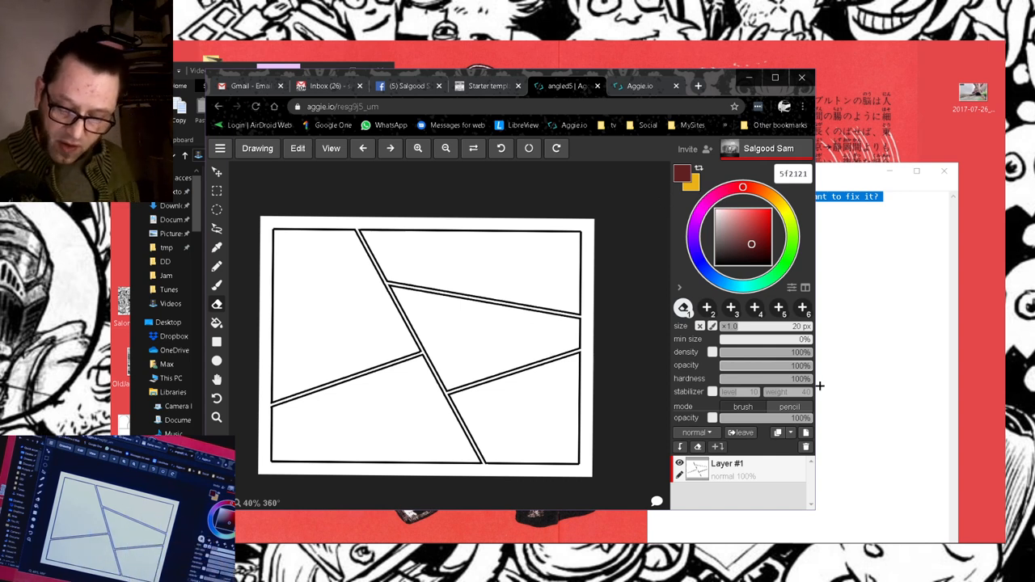
Rename the panel template layer to 'max 1' and add a blank layer above.
{"action": "double_click", "coordinate": [727, 463]}
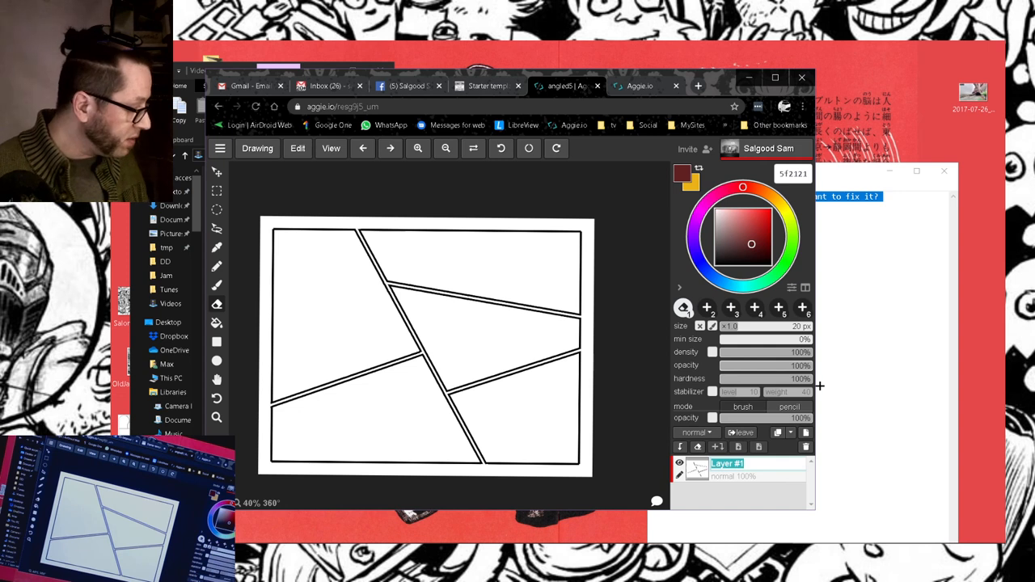
{"action": "type", "text": "panel"}
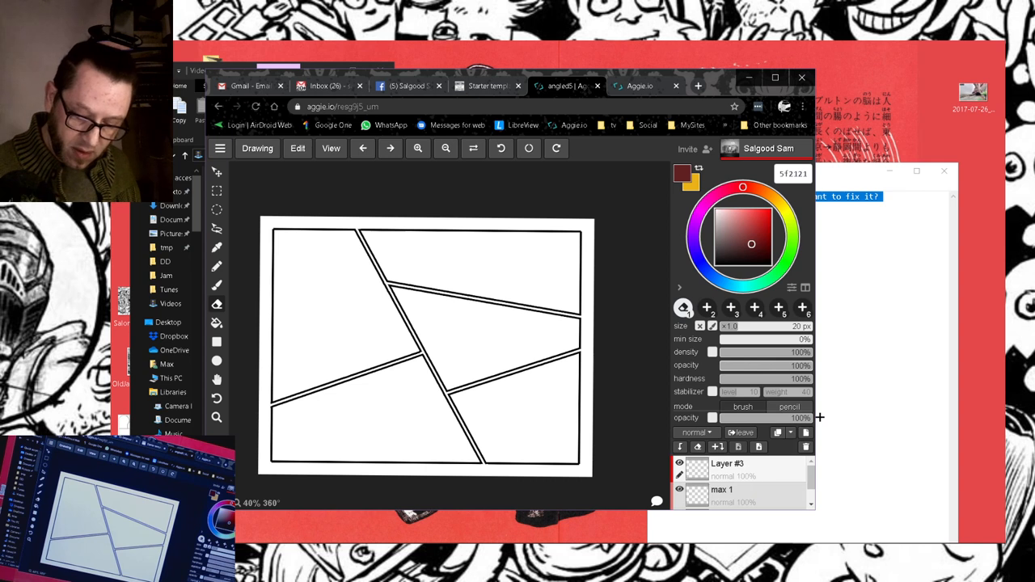
Name the upper layer 'max panel 2', sketch red figures in panel one, pick a blend mode.
{"action": "double_click", "coordinate": [729, 464]}
{"action": "type", "text": "max panel 2"}
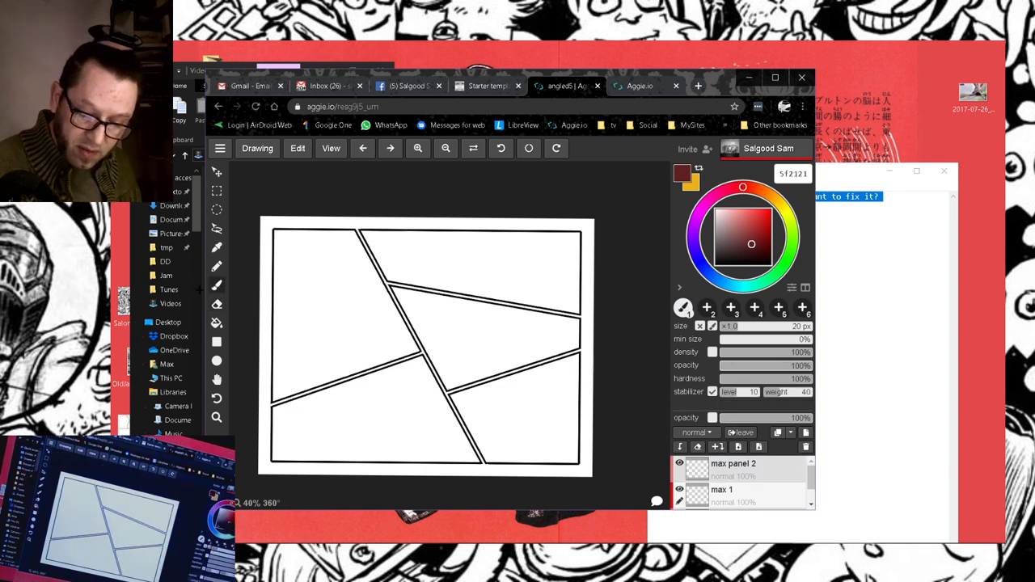
{"action": "left_click_drag", "start_coordinate": [311, 291], "coordinate": [330, 316]}
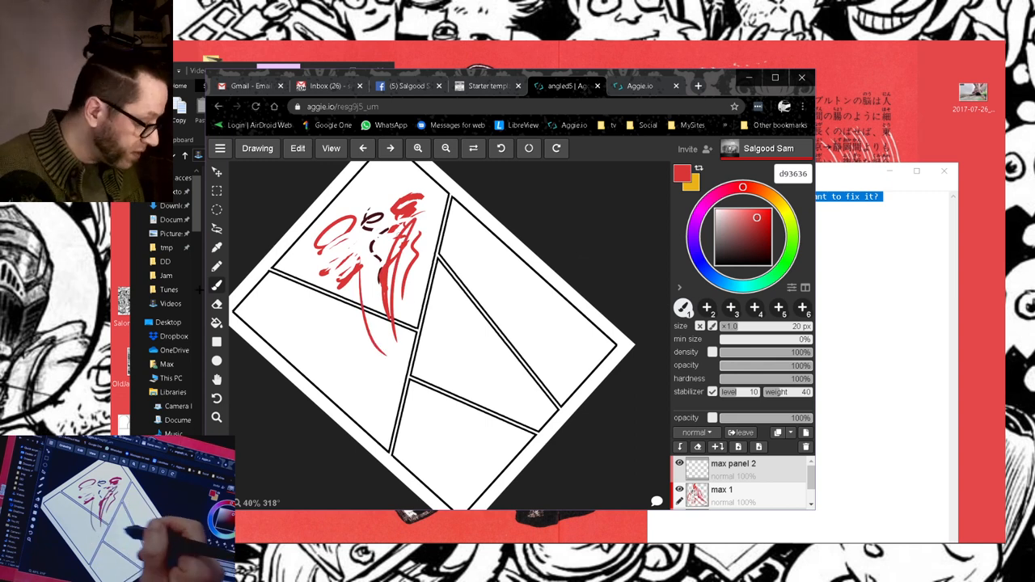
{"action": "left_click", "coordinate": [694, 433]}
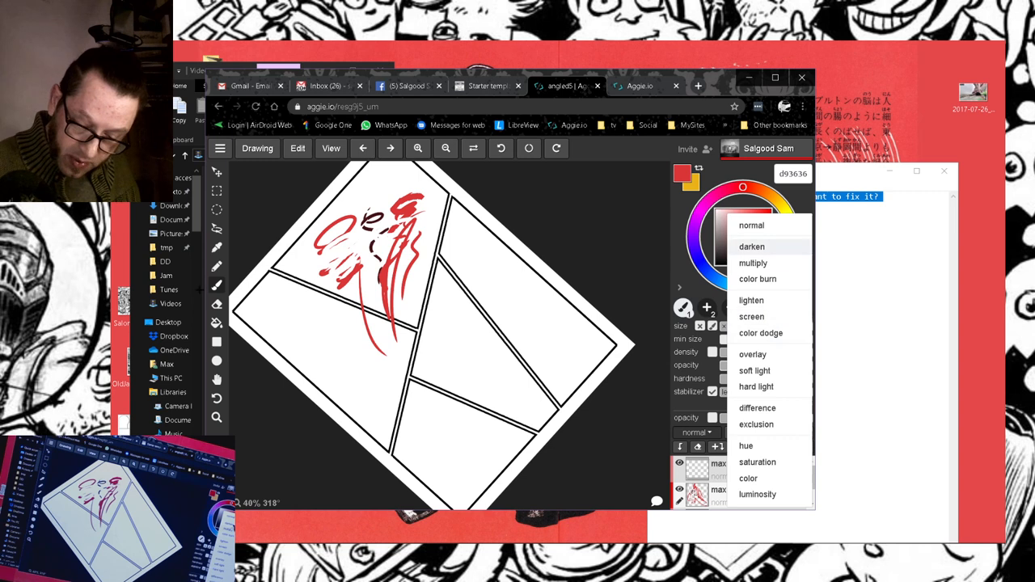
{"action": "left_click", "coordinate": [753, 263]}
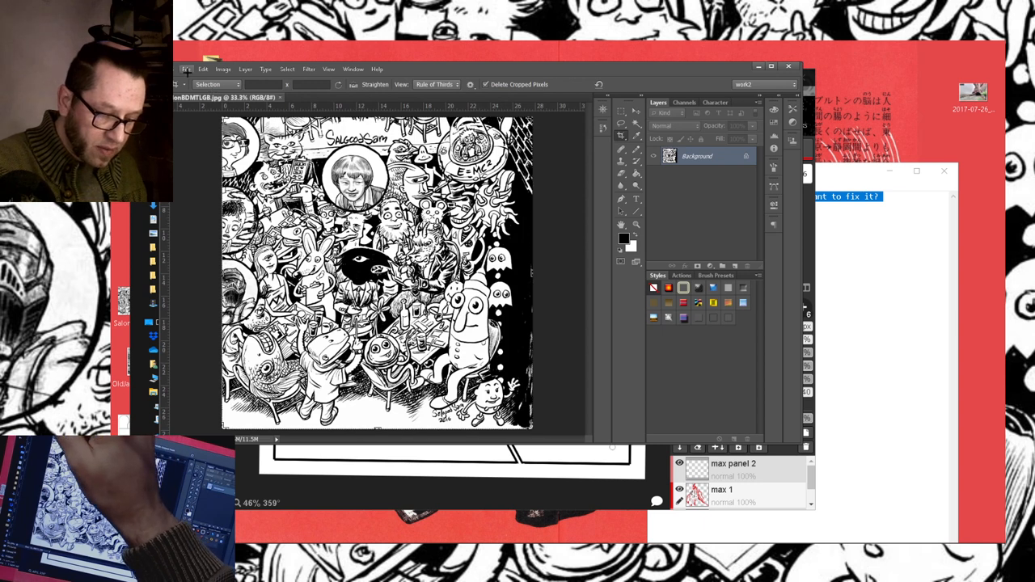
Open angled5.jpg in Photoshop and crop the panel layout.
{"action": "left_click", "coordinate": [186, 69]}
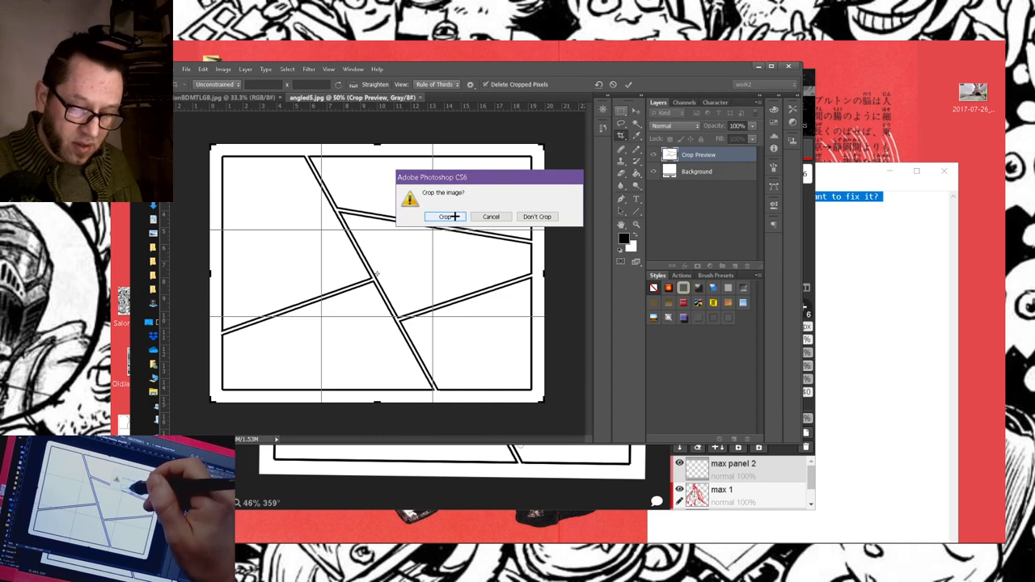
{"action": "left_click", "coordinate": [443, 216]}
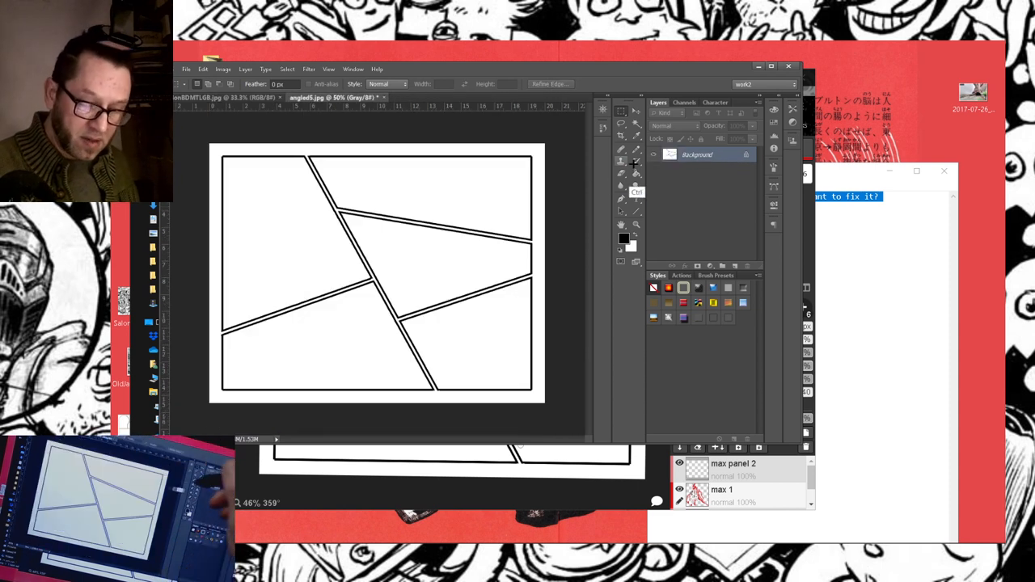
Paste the poster as a Multiply Layer 1, hide Background, crop to panel one, and flatten.
{"action": "left_click", "coordinate": [666, 126]}
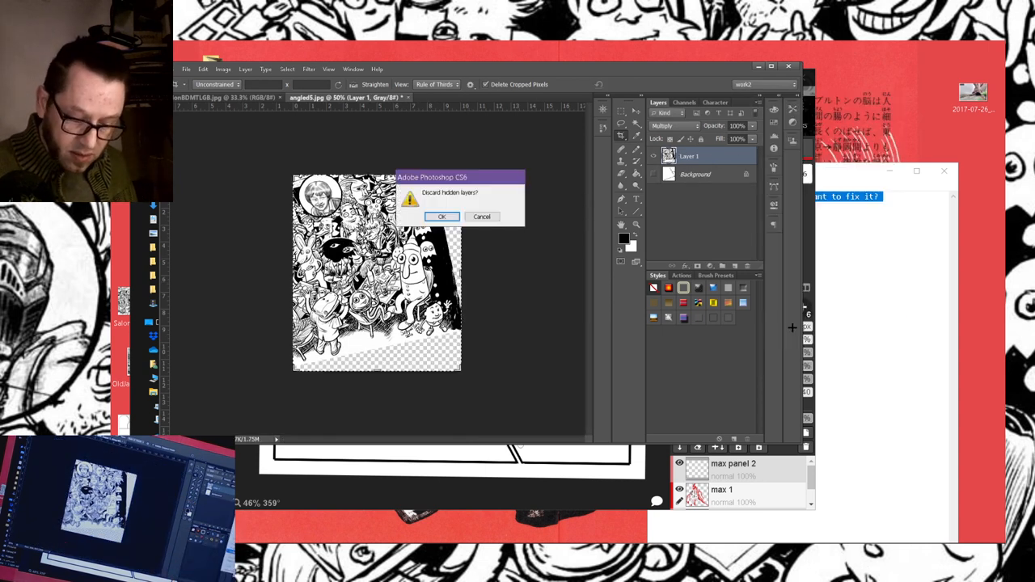
Discard hidden layers and save as newpanel.jpg on the Desktop, replacing the old file.
{"action": "left_click", "coordinate": [442, 216]}
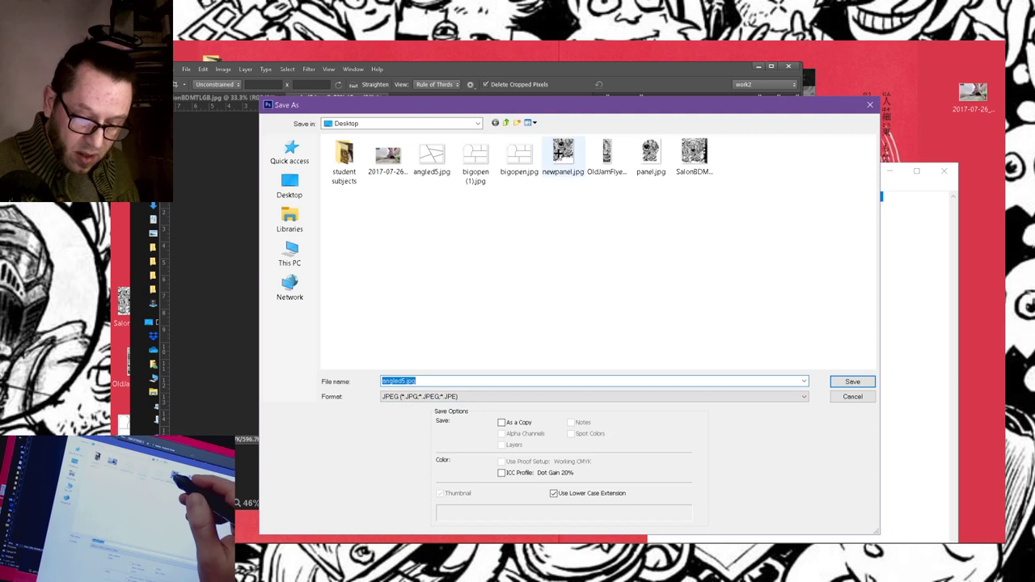
{"action": "left_click", "coordinate": [851, 381]}
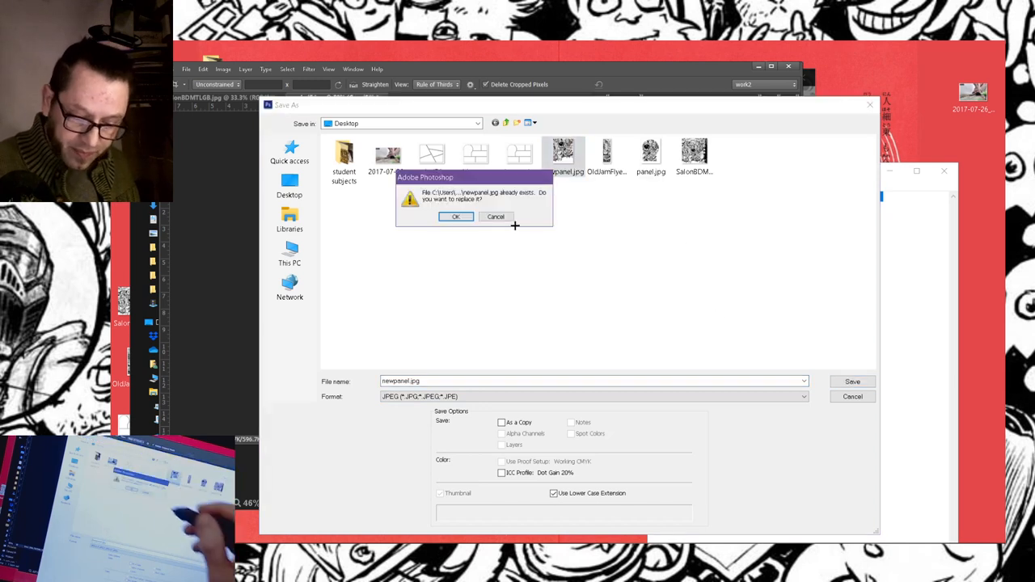
{"action": "left_click", "coordinate": [455, 216]}
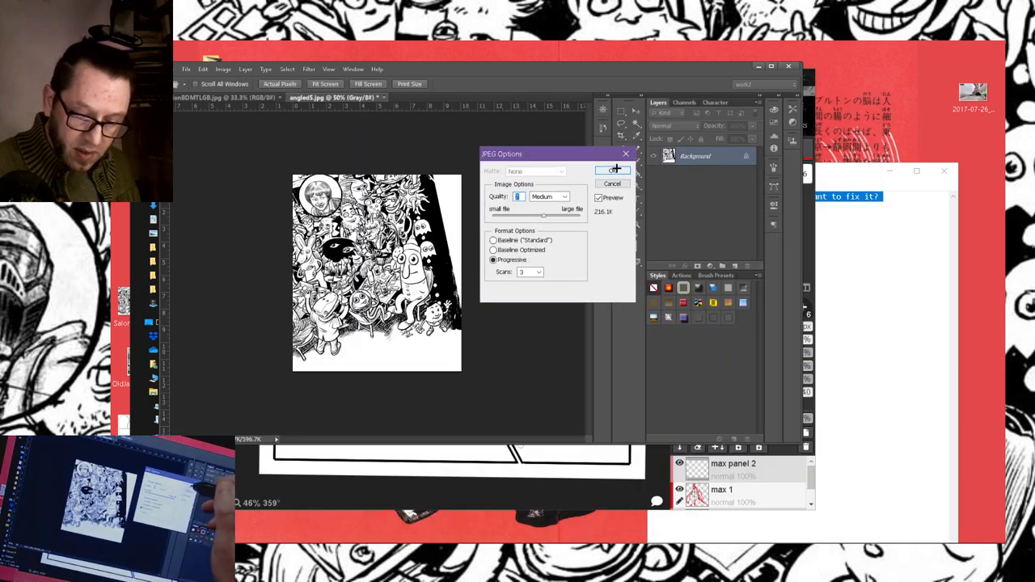
{"action": "left_click", "coordinate": [613, 169]}
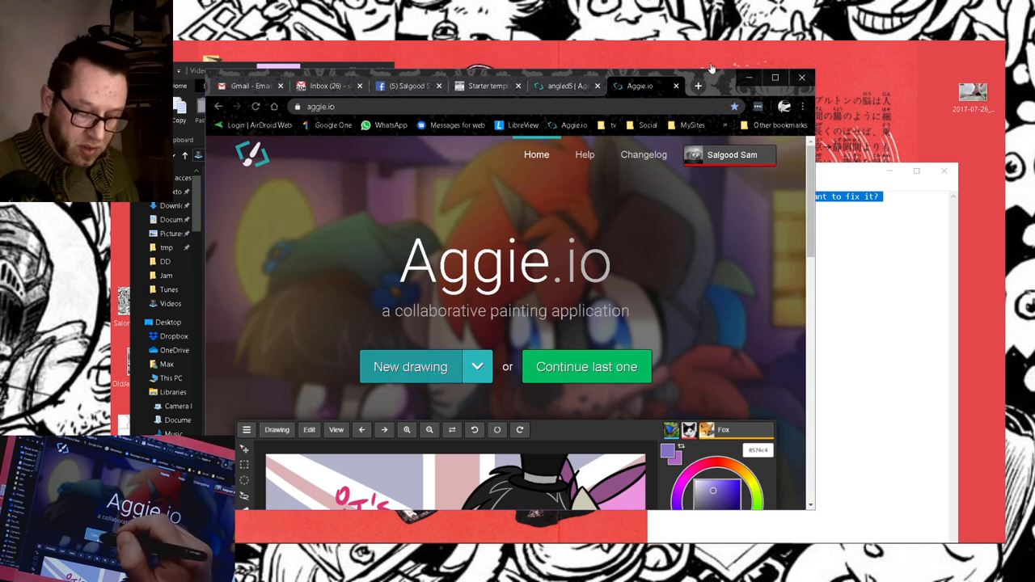
Create a new drawing and import newpanel.jpg into it.
{"action": "left_click", "coordinate": [410, 366]}
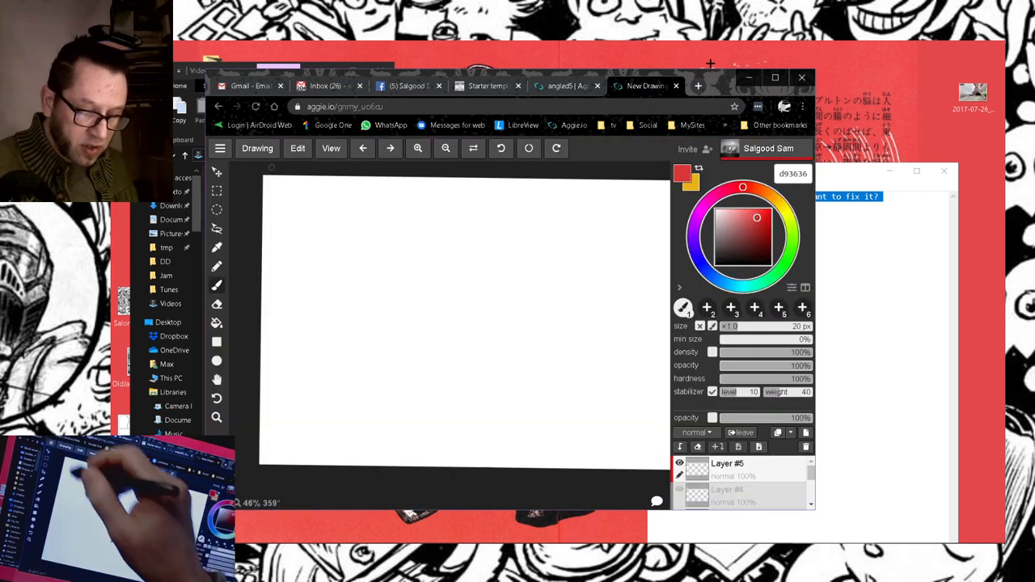
{"action": "left_click", "coordinate": [257, 148]}
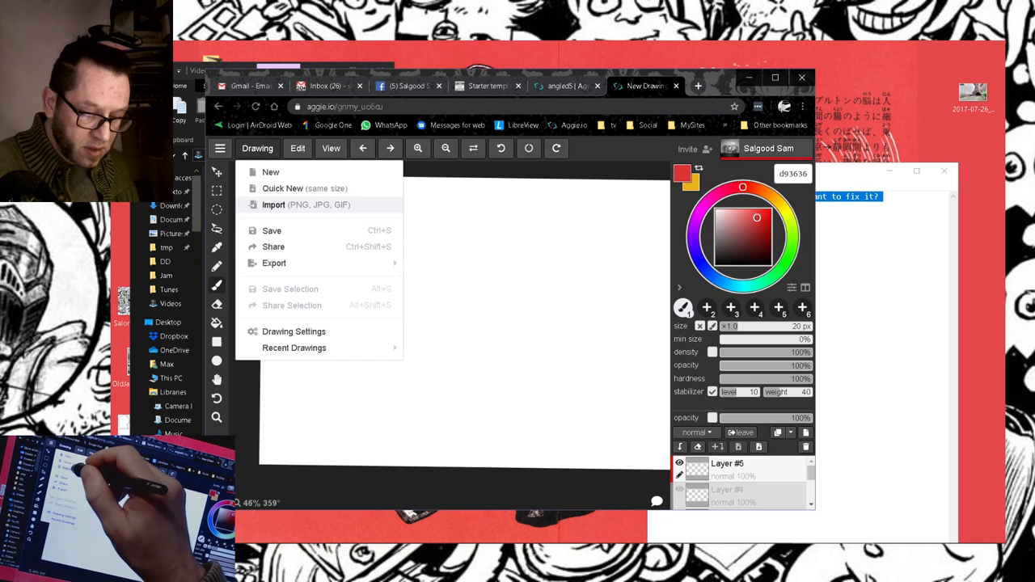
{"action": "left_click", "coordinate": [273, 204]}
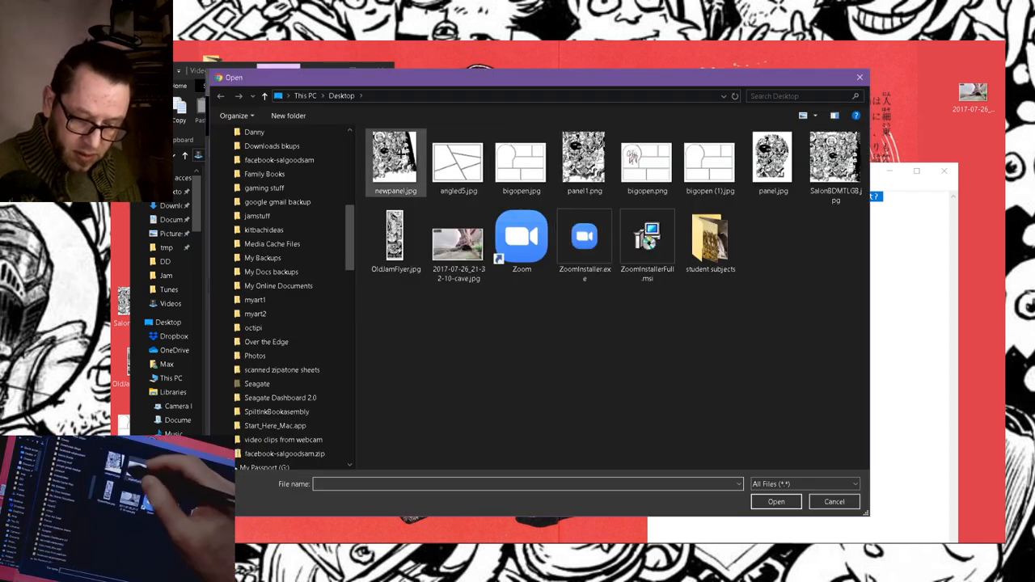
{"action": "left_click", "coordinate": [776, 501]}
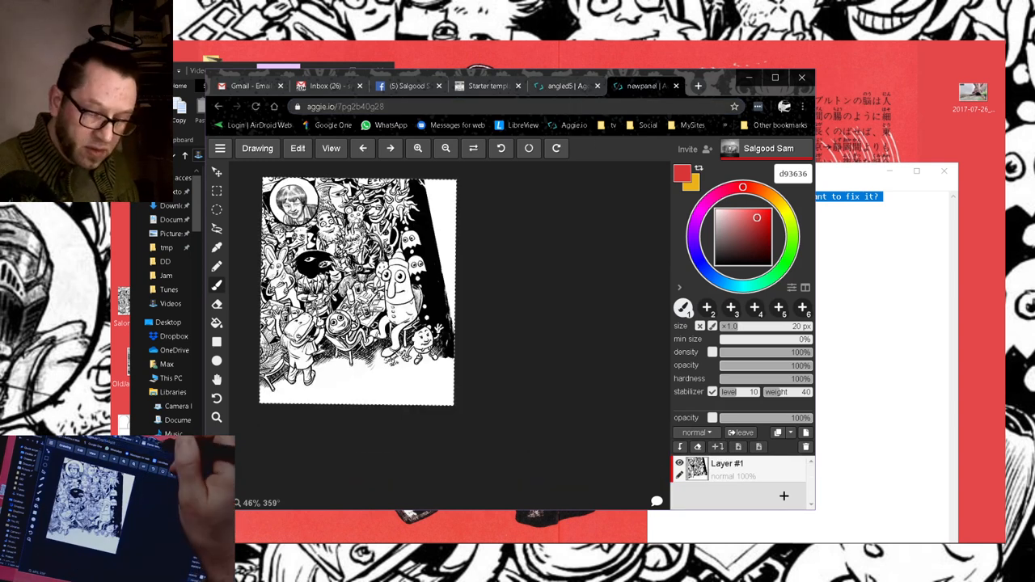
Copy the newpanel poster art and paste it onto the angled5 page's max 1 layer.
{"action": "left_click", "coordinate": [485, 86]}
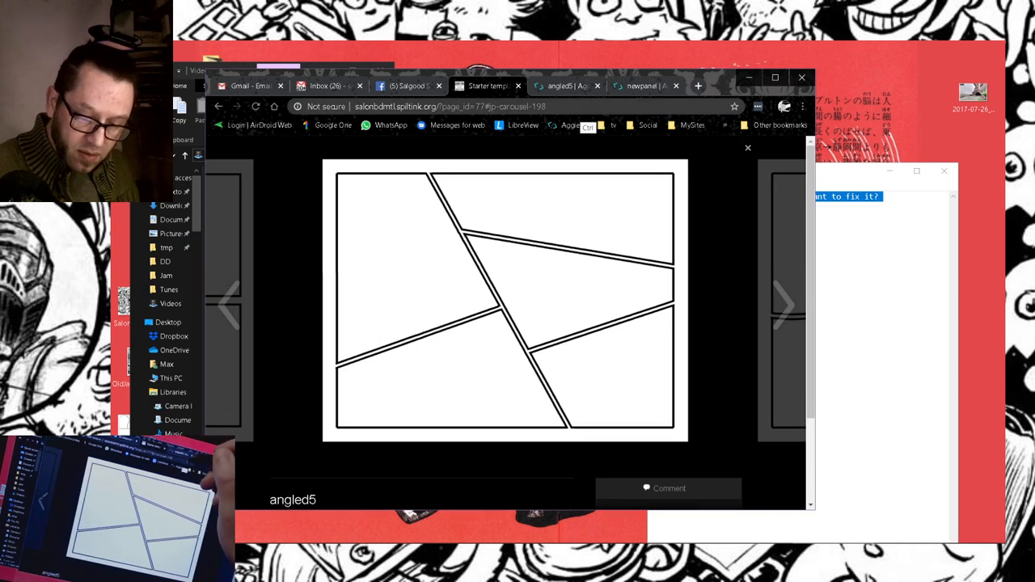
{"action": "left_click", "coordinate": [564, 85]}
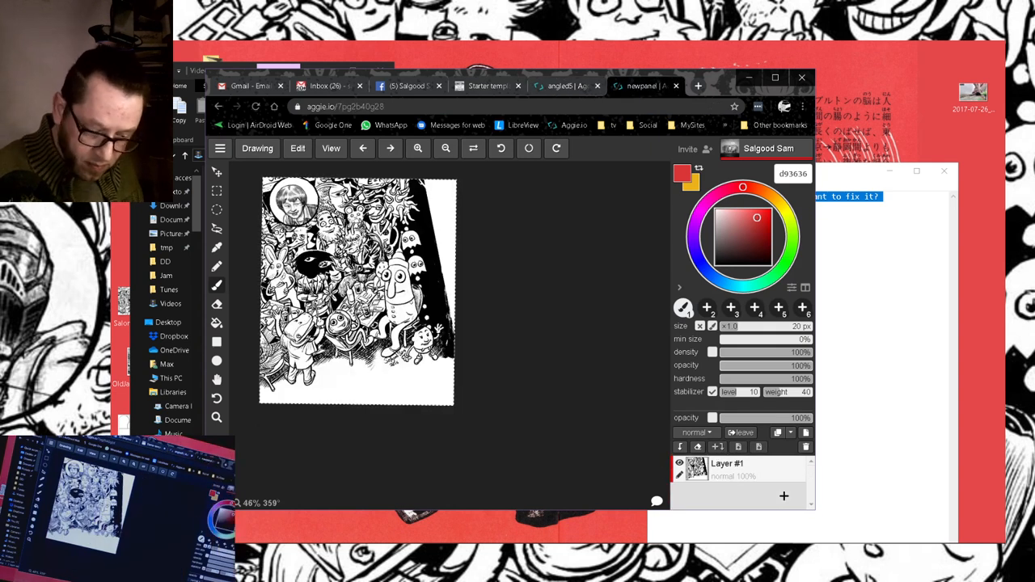
{"action": "left_click", "coordinate": [296, 148]}
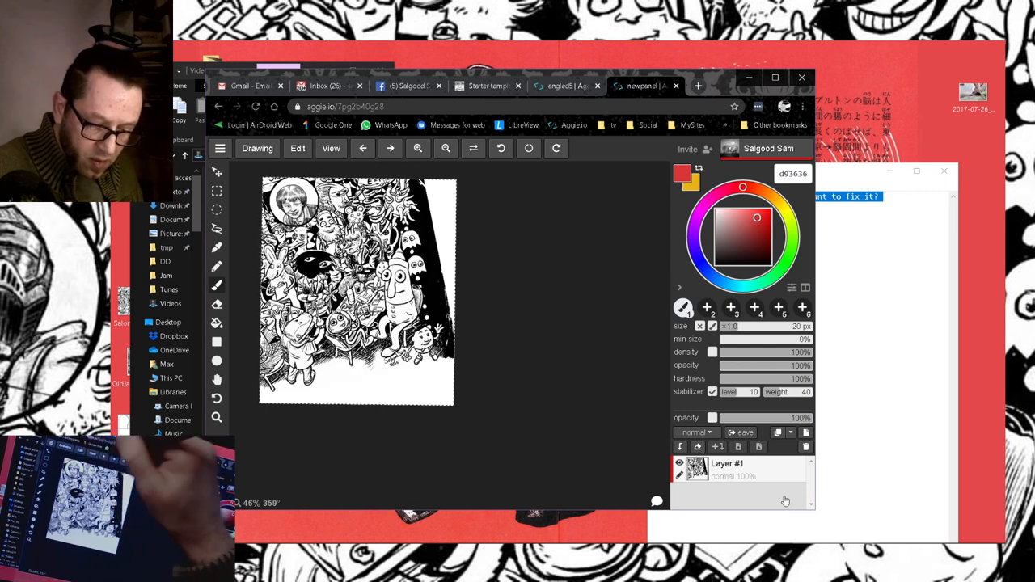
{"action": "left_click", "coordinate": [570, 86]}
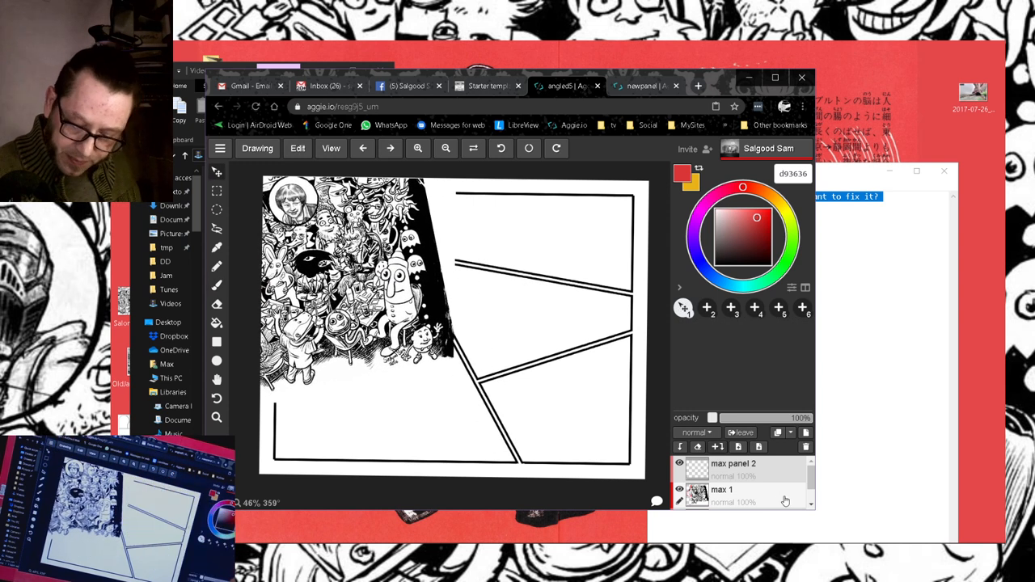
Set the max 1 layer's blend mode to multiply.
{"action": "left_click", "coordinate": [694, 432]}
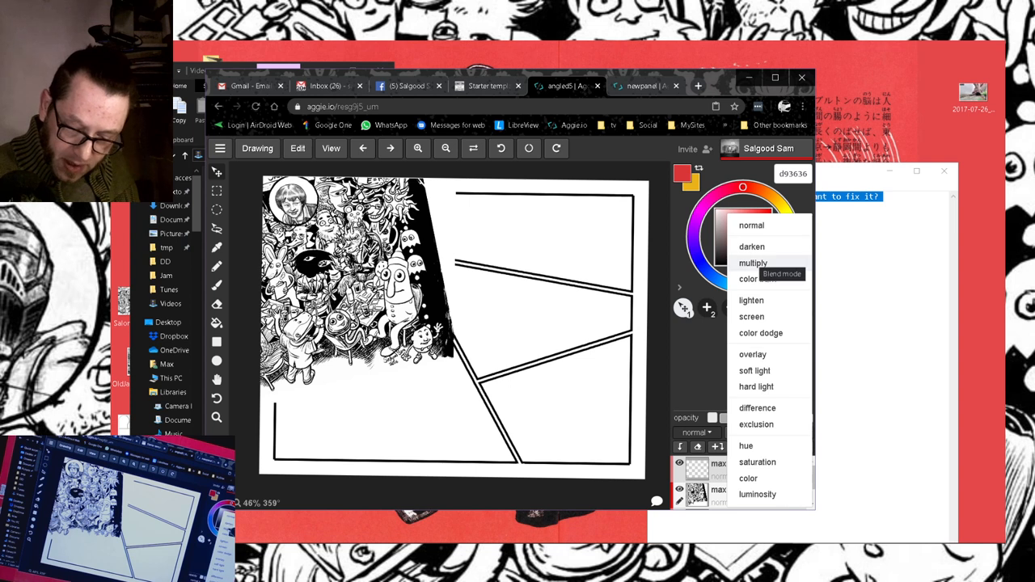
{"action": "left_click", "coordinate": [745, 263]}
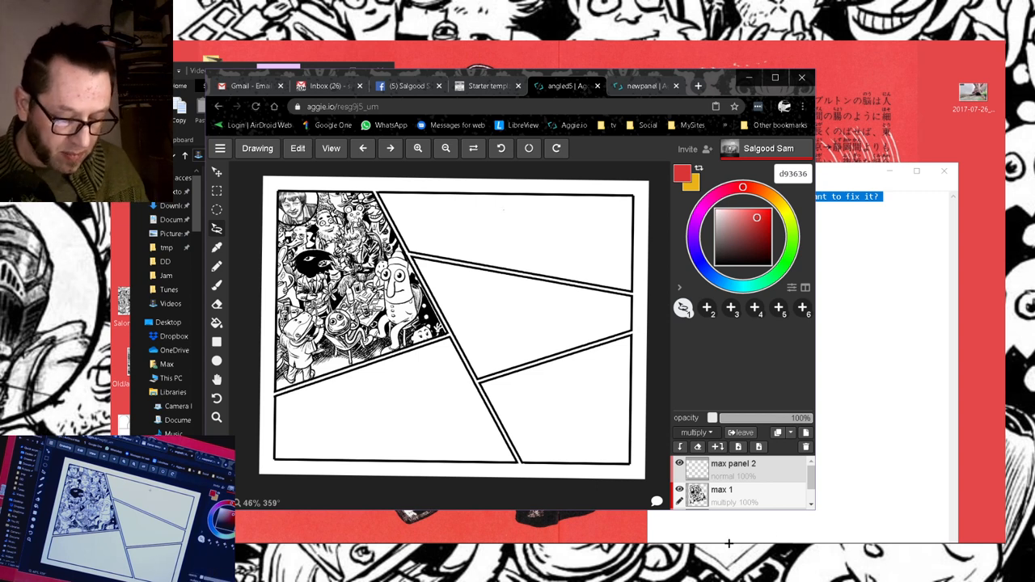
{"action": "mouse_move", "coordinate": [497, 306]}
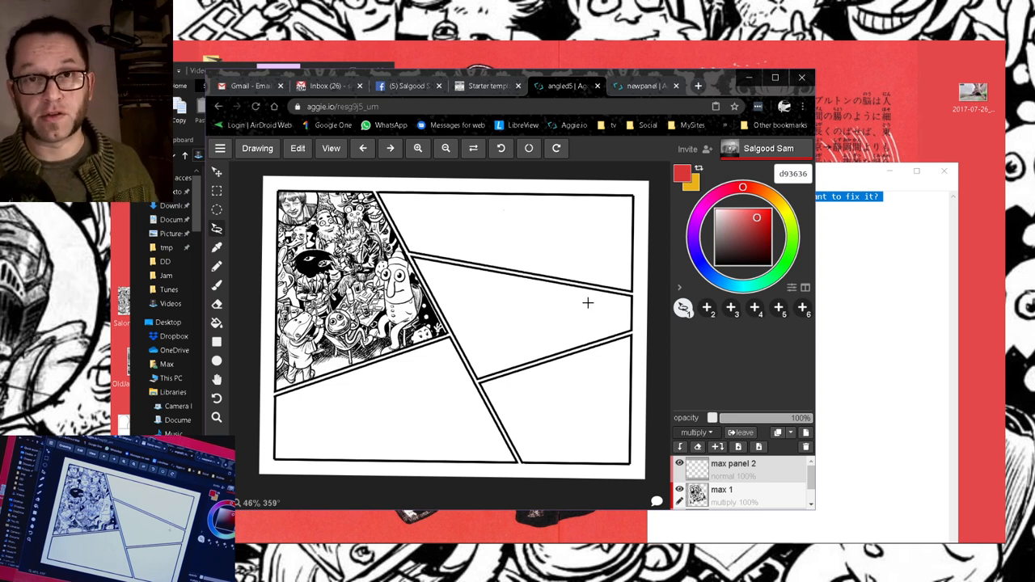
{"action": "mouse_move", "coordinate": [510, 232]}
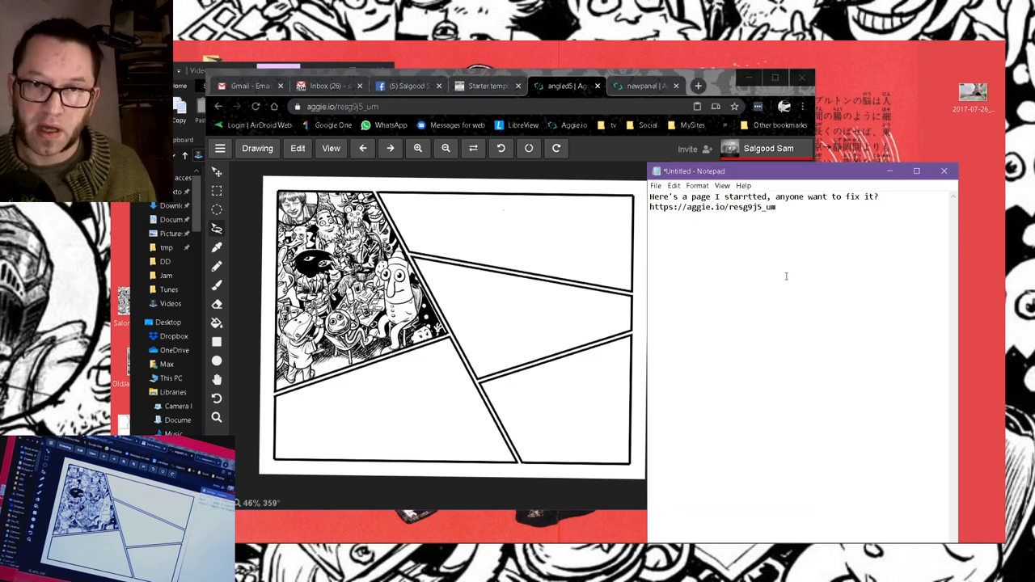
{"action": "mouse_move", "coordinate": [788, 281]}
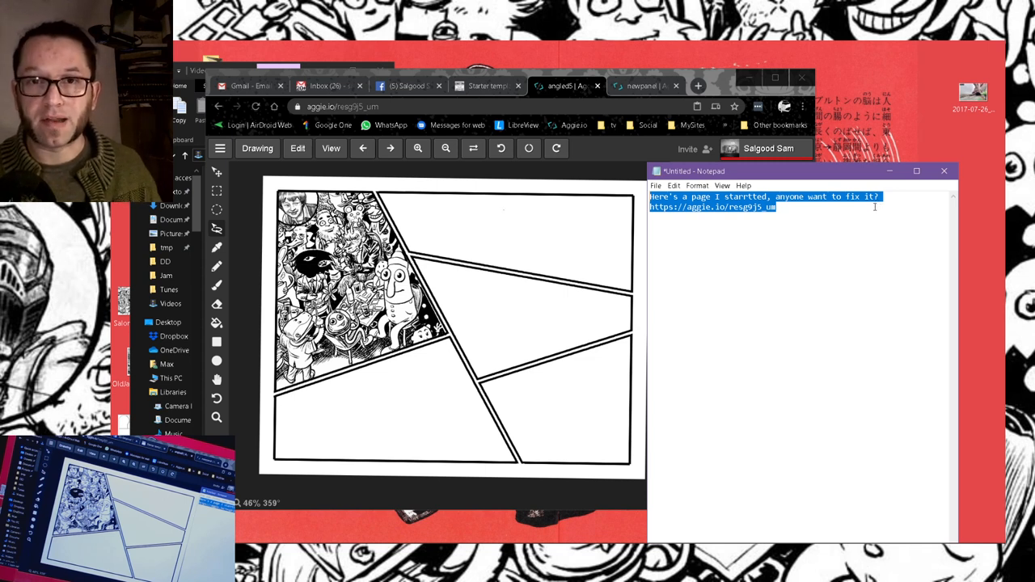
{"action": "mouse_move", "coordinate": [783, 229]}
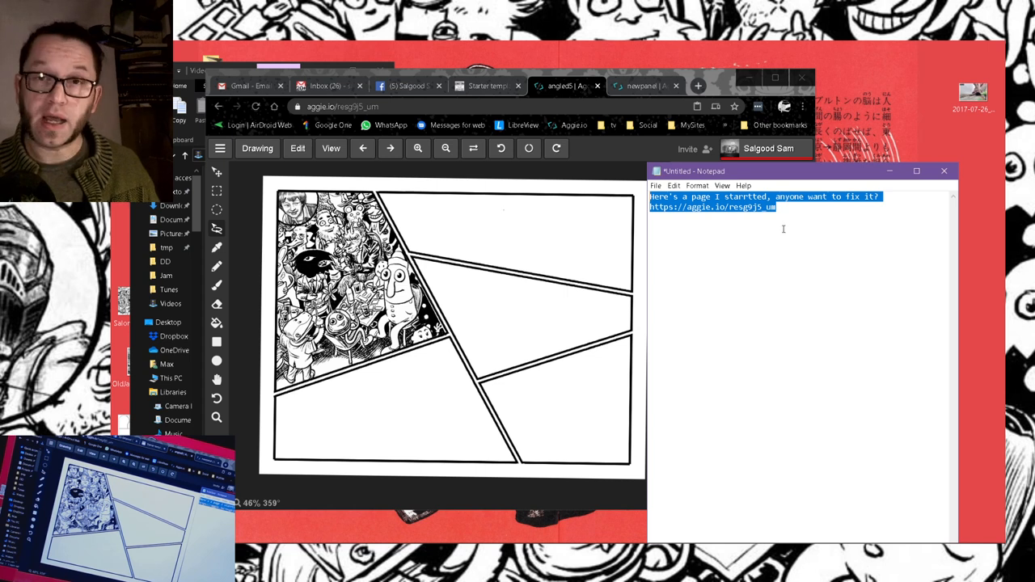